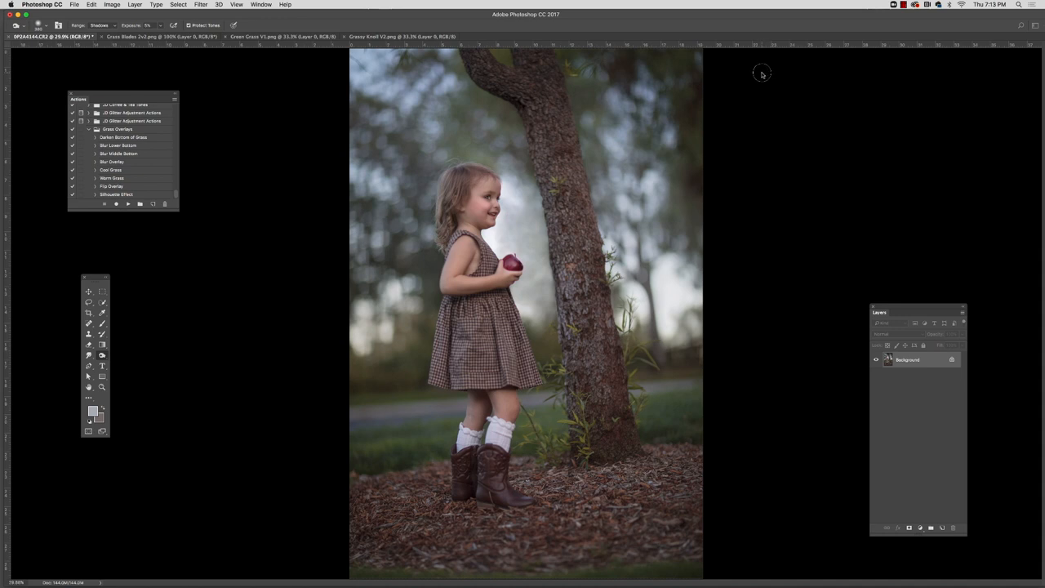
mouse_move(752, 73)
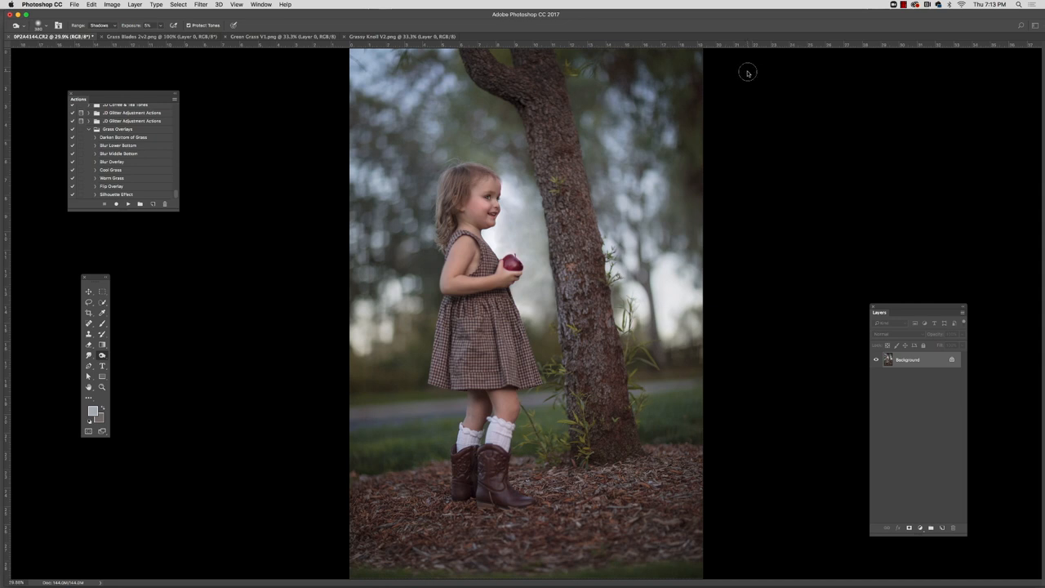
mouse_move(736, 69)
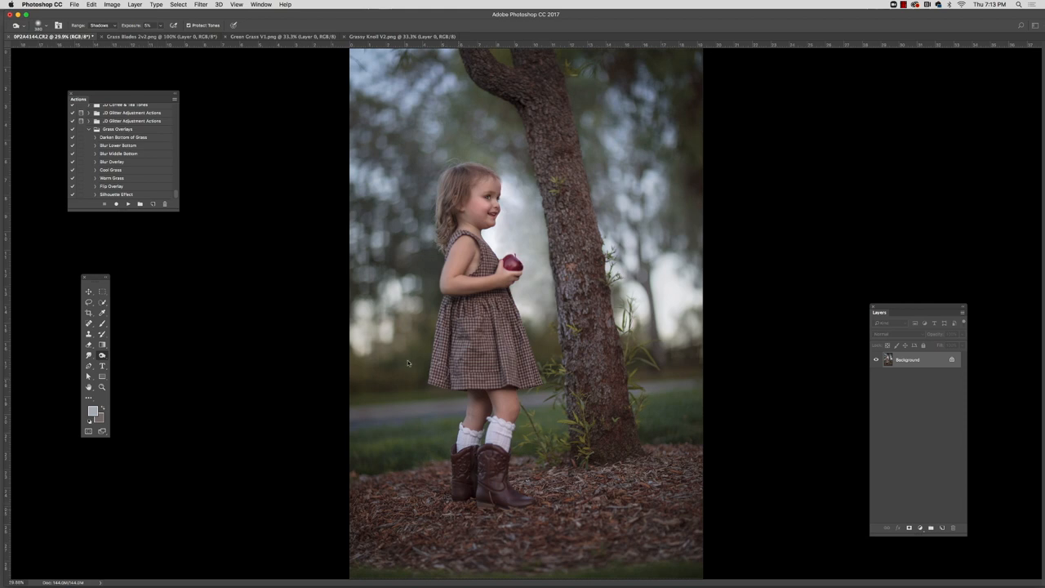
mouse_move(596, 213)
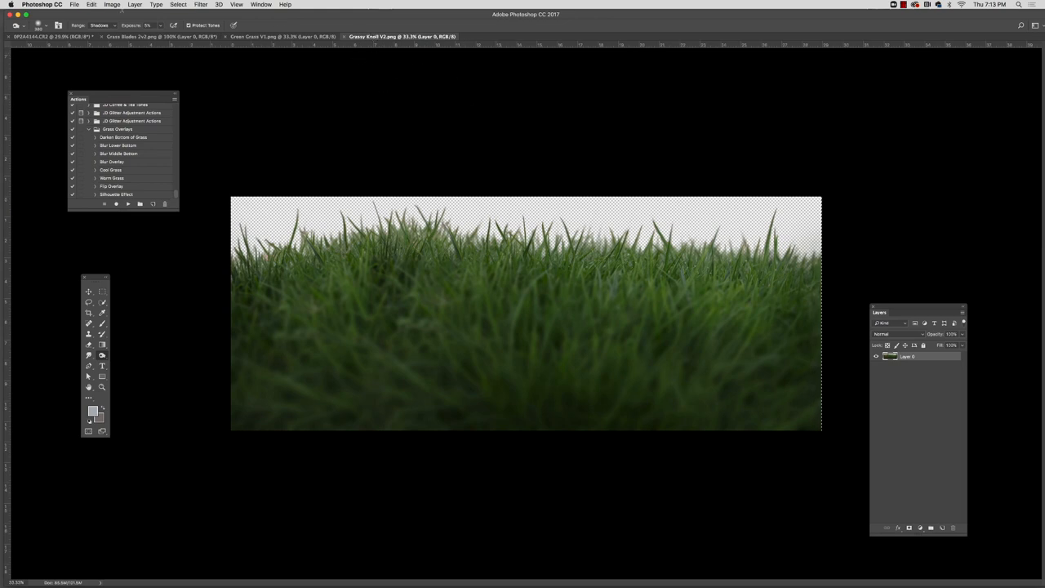
Step: Copy the knoll grass into the girl photo as a bottom overlay, then bring up Green Grass V1
left_click(49, 36)
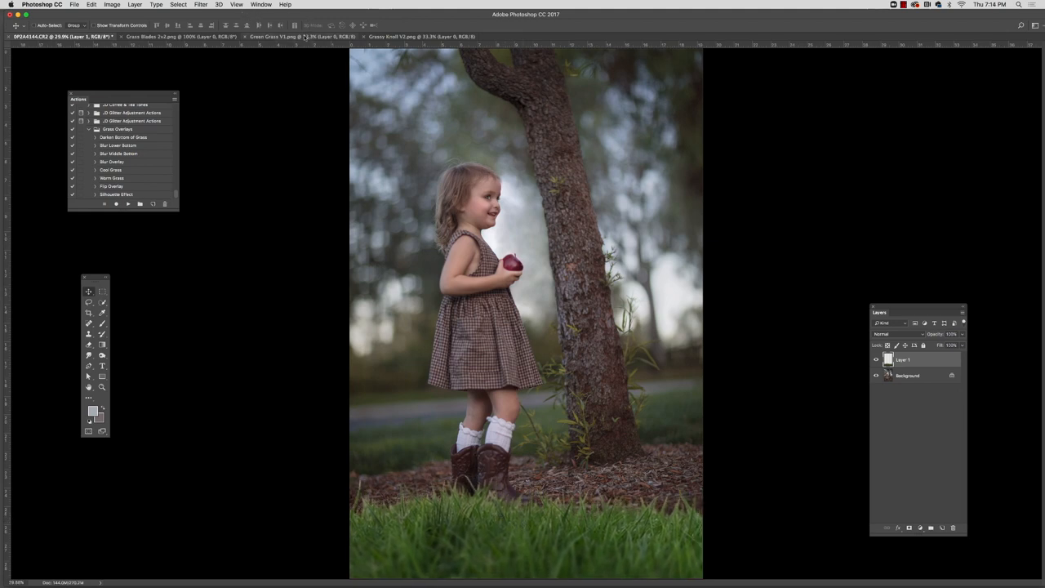
left_click(278, 37)
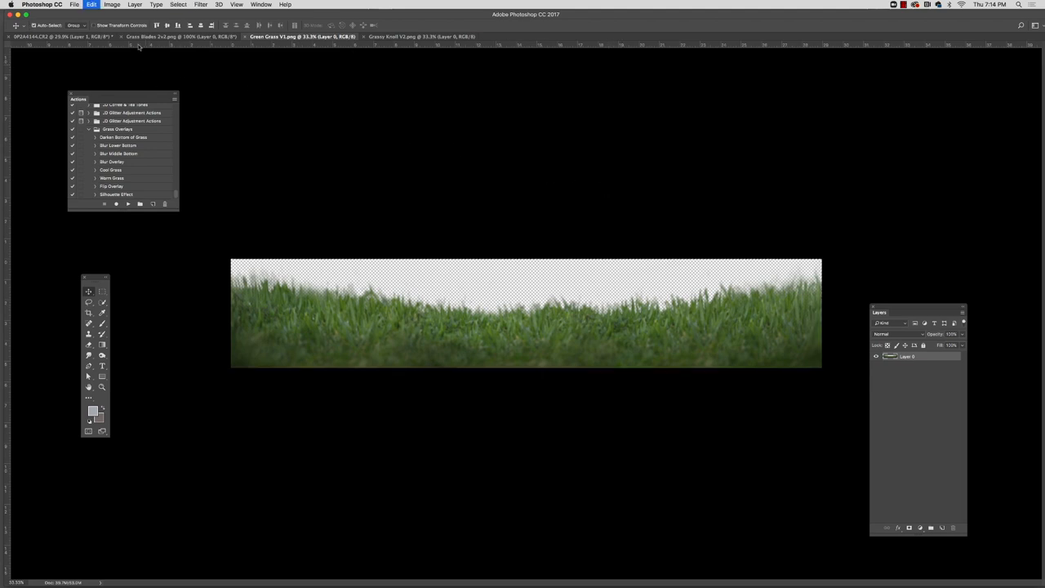
Step: Copy Green Grass V1 into the portrait as Layer 2, placed beneath Layer 1
left_click(57, 36)
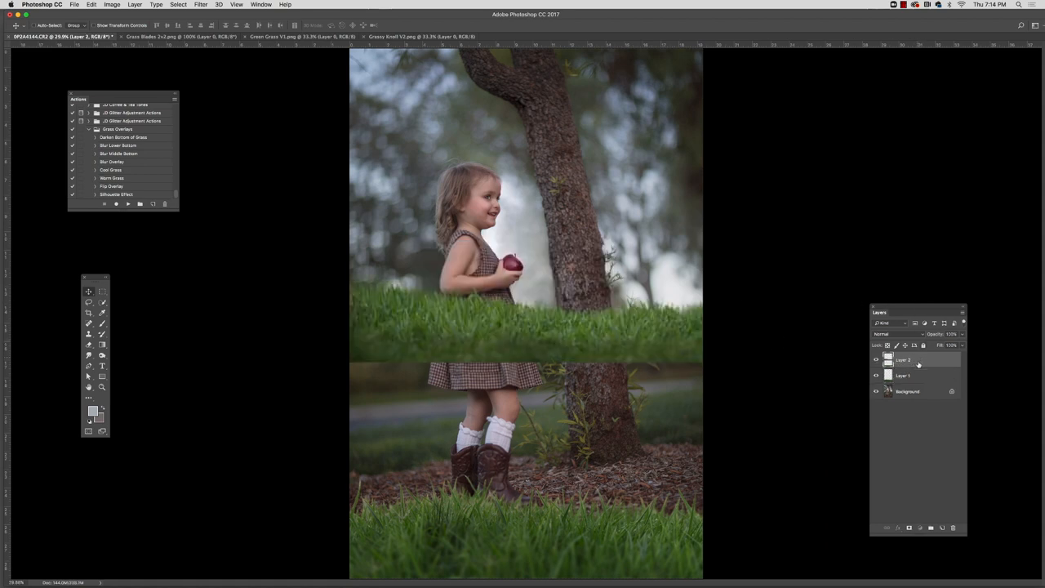
left_click(902, 360)
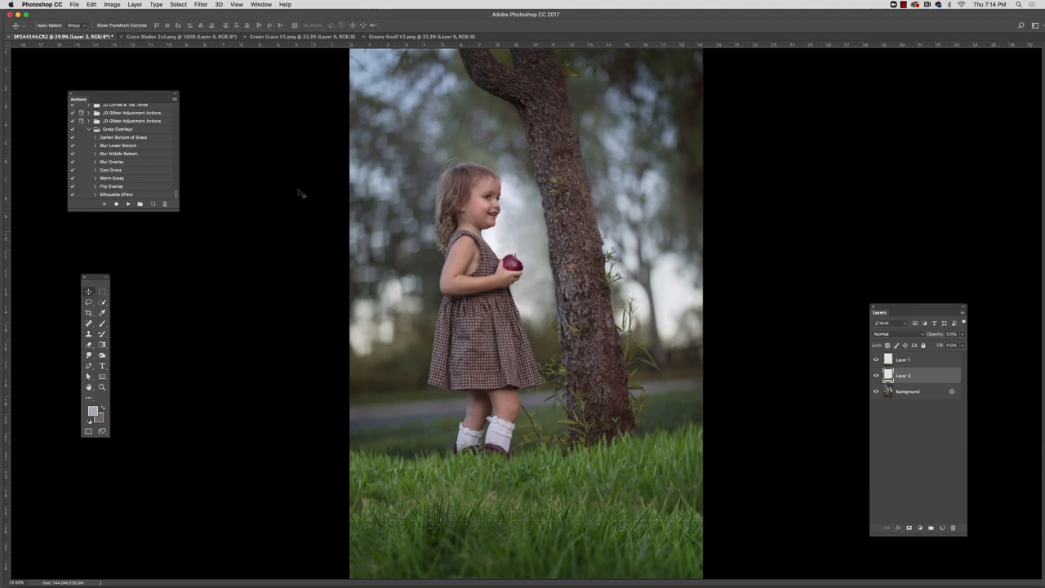
mouse_move(124, 277)
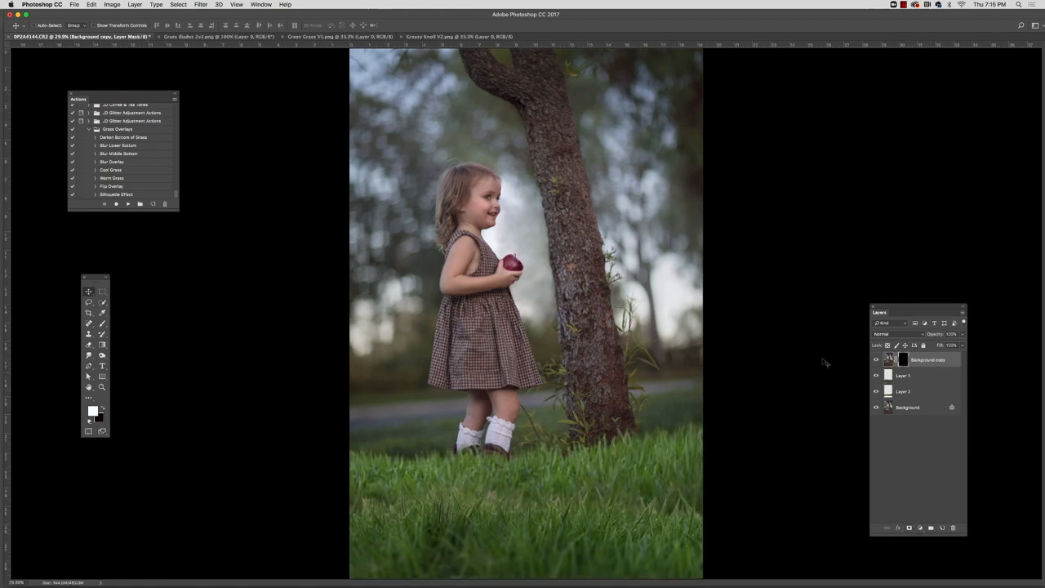
Step: Paint white on the Background copy mask over the boots to bring them forward
left_click(88, 323)
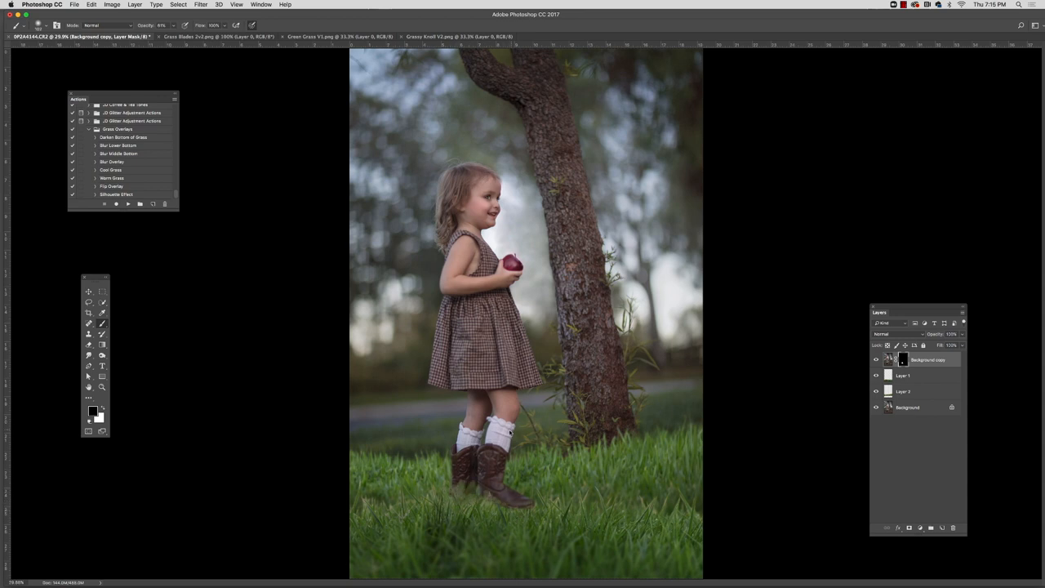
mouse_move(137, 414)
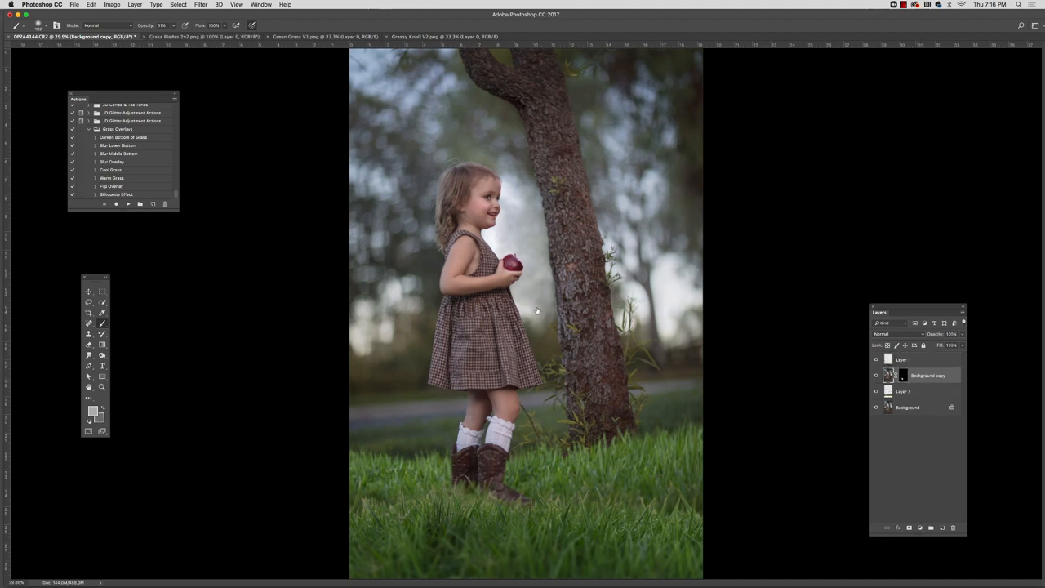
mouse_move(75, 294)
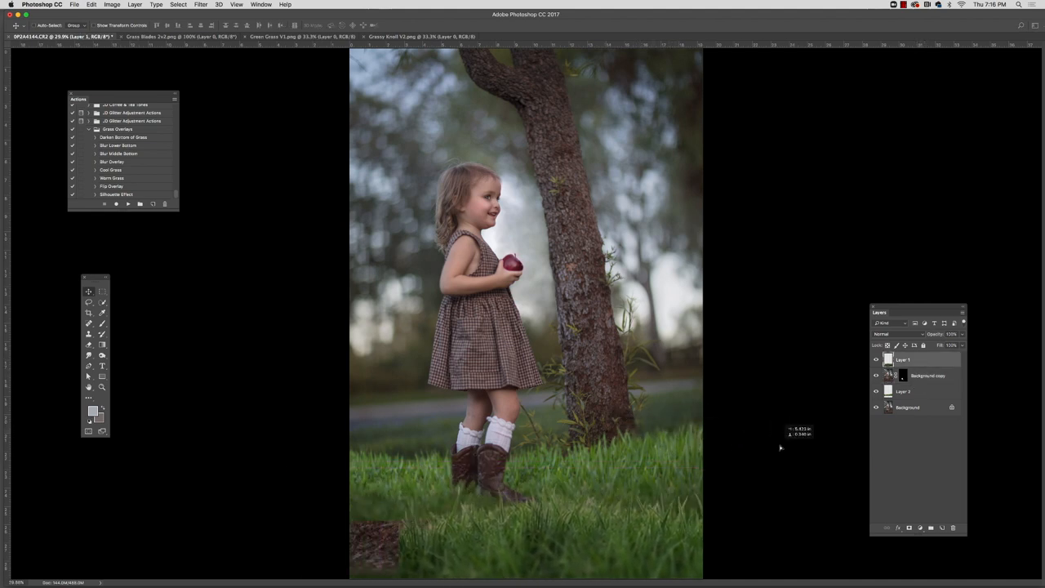
Step: Lower the knoll grass and add Grass Blades 2v2 as Layer 3 below Layer 1 around the boots
left_click_drag(780, 447, 514, 492)
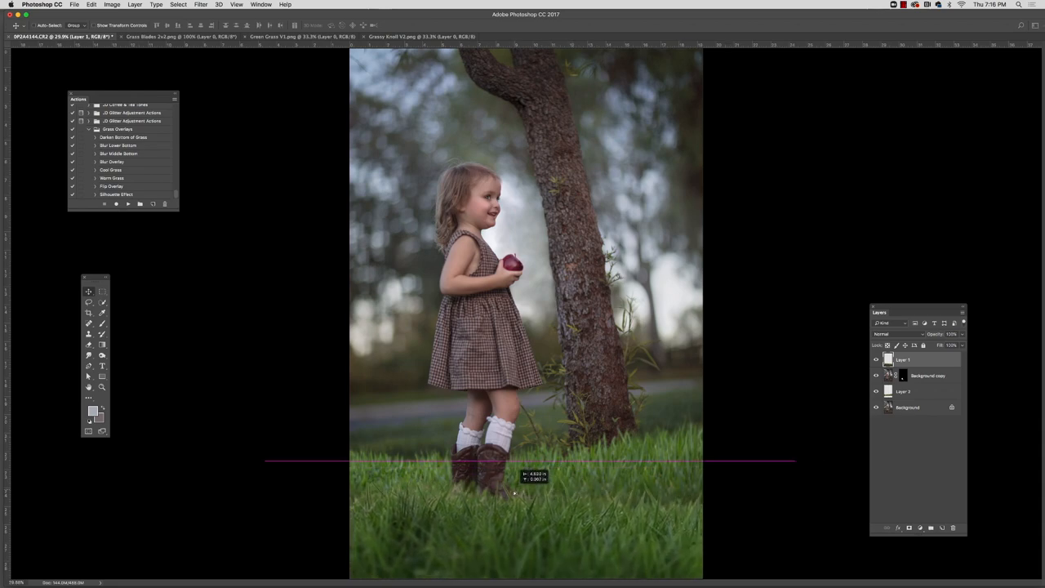
left_click(179, 36)
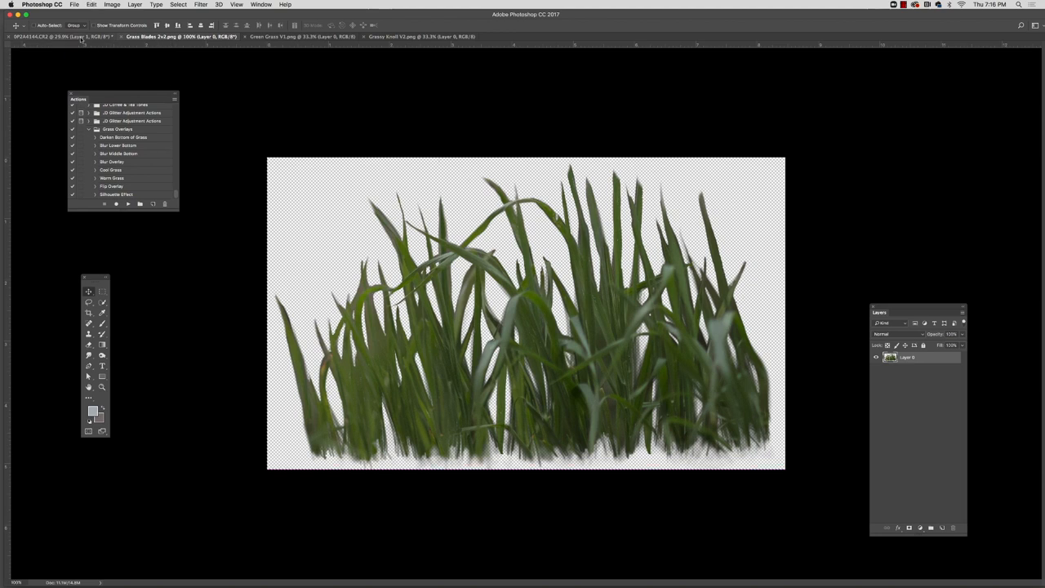
left_click(58, 36)
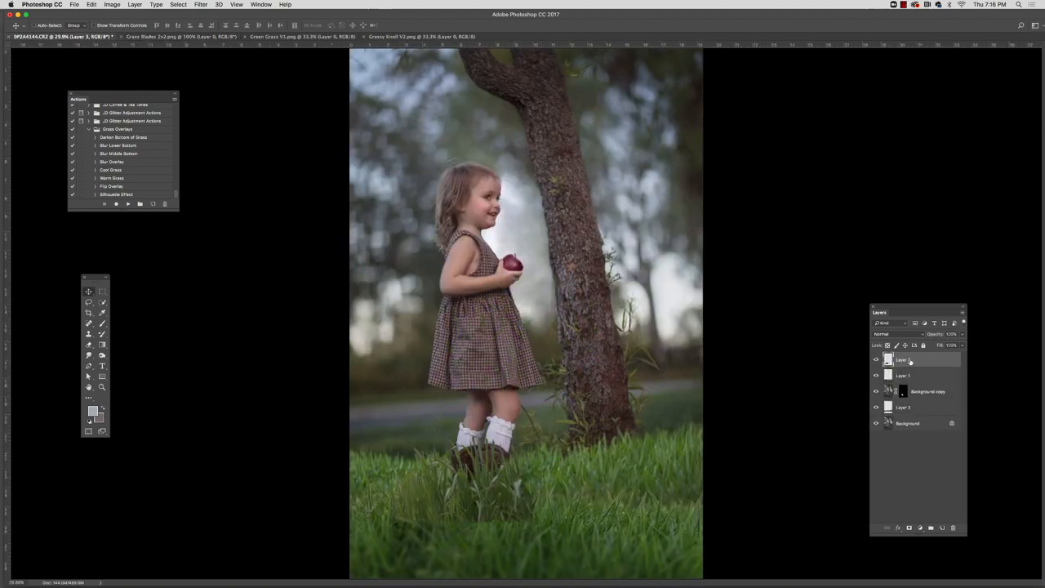
left_click(915, 374)
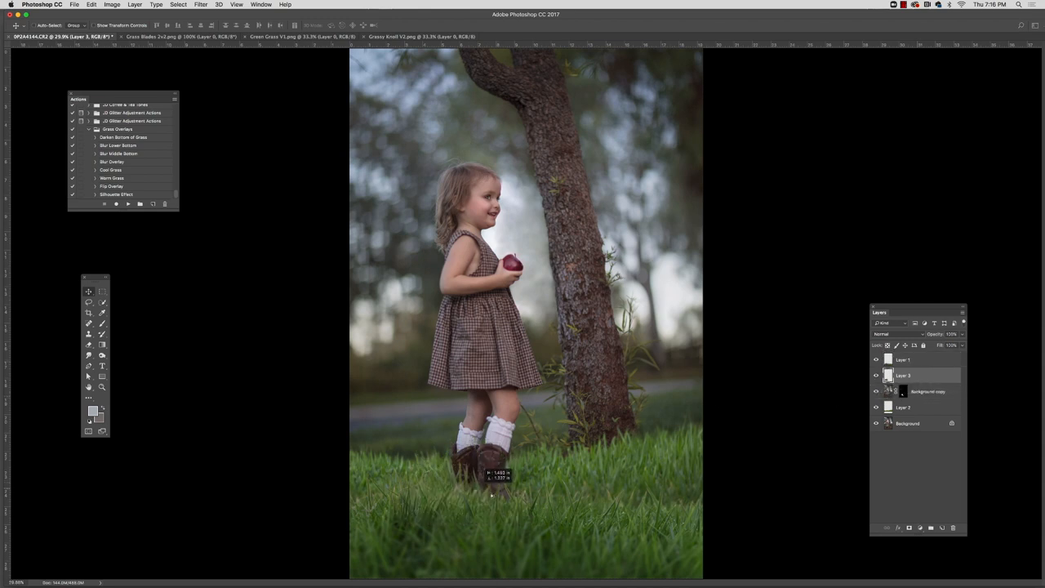
left_click(914, 359)
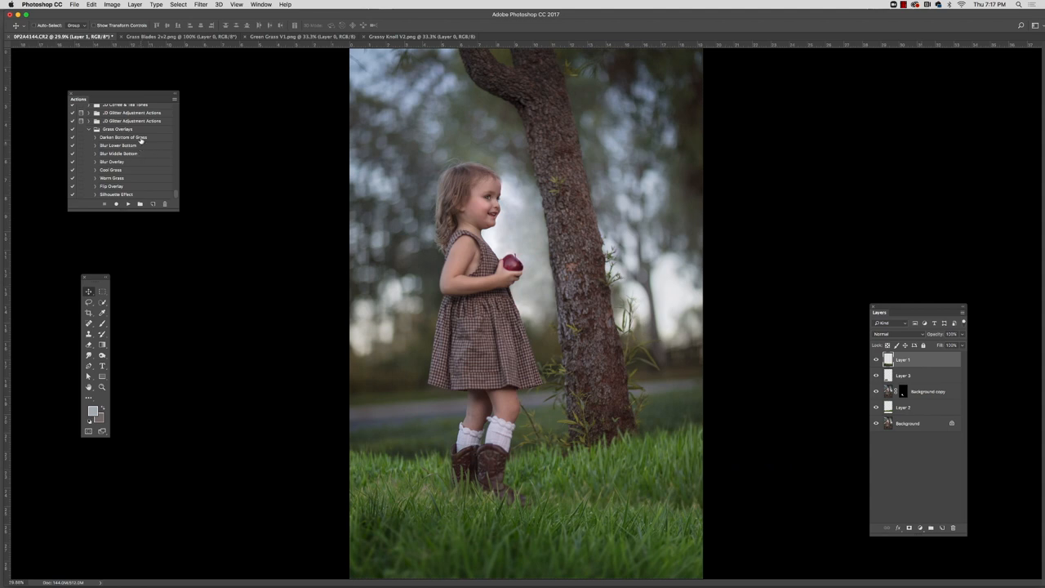
left_click(119, 145)
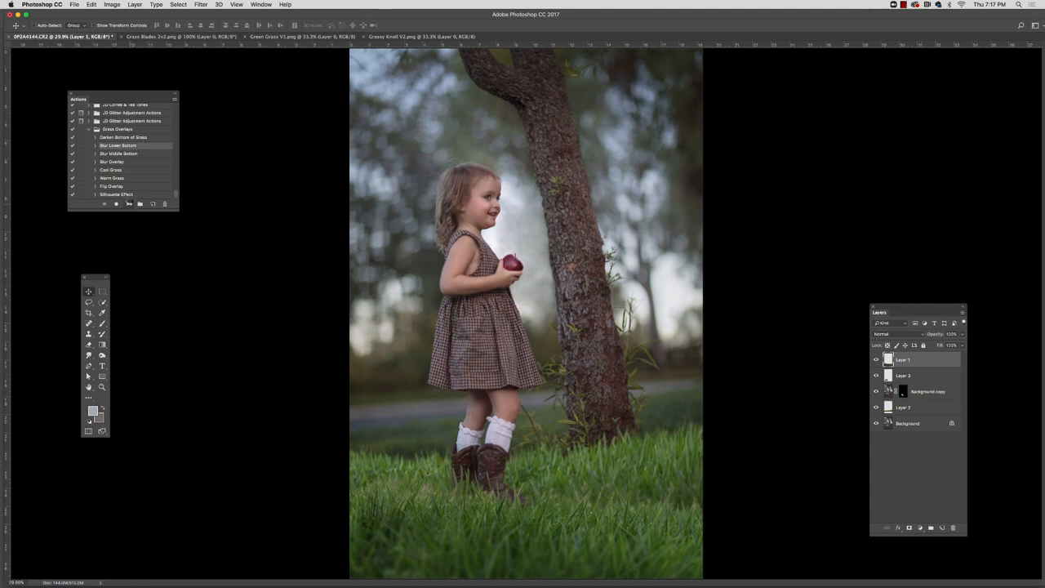
left_click(127, 204)
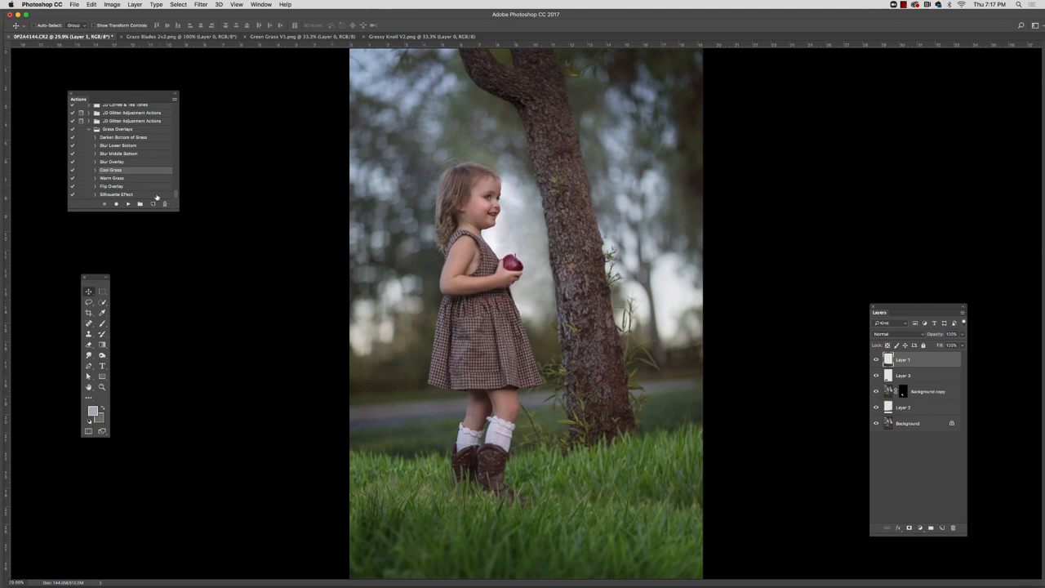
Step: Run Cool Grass and Warm Grass actions on the top grass and Layer 2, then hide Layer 1
left_click(128, 204)
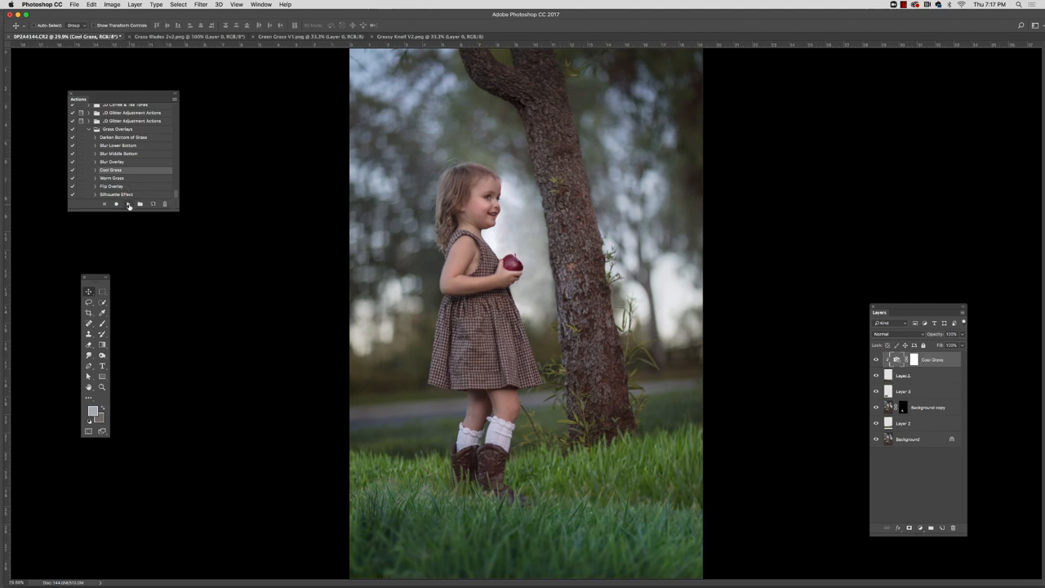
mouse_move(139, 181)
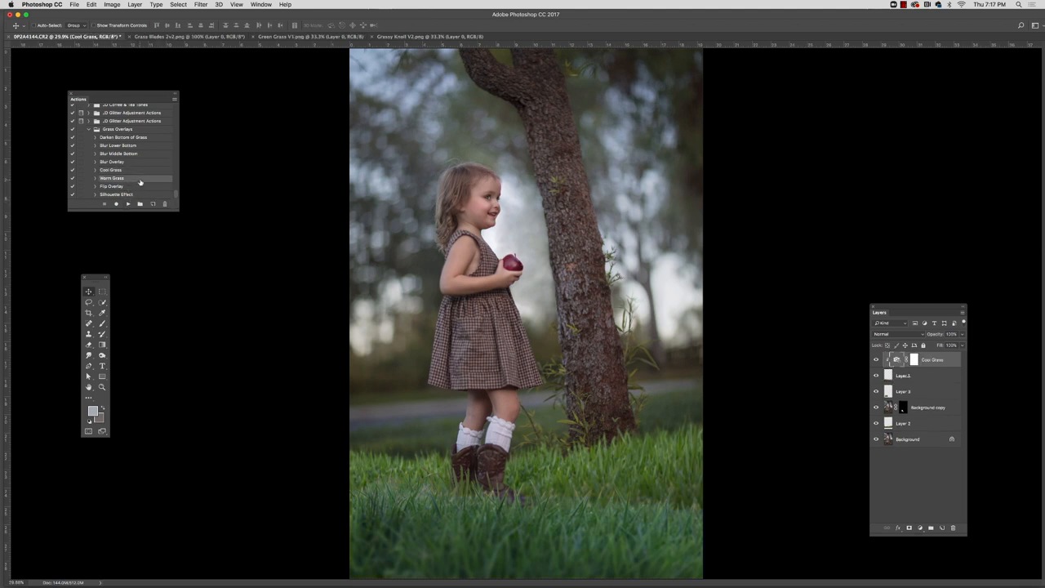
left_click(127, 203)
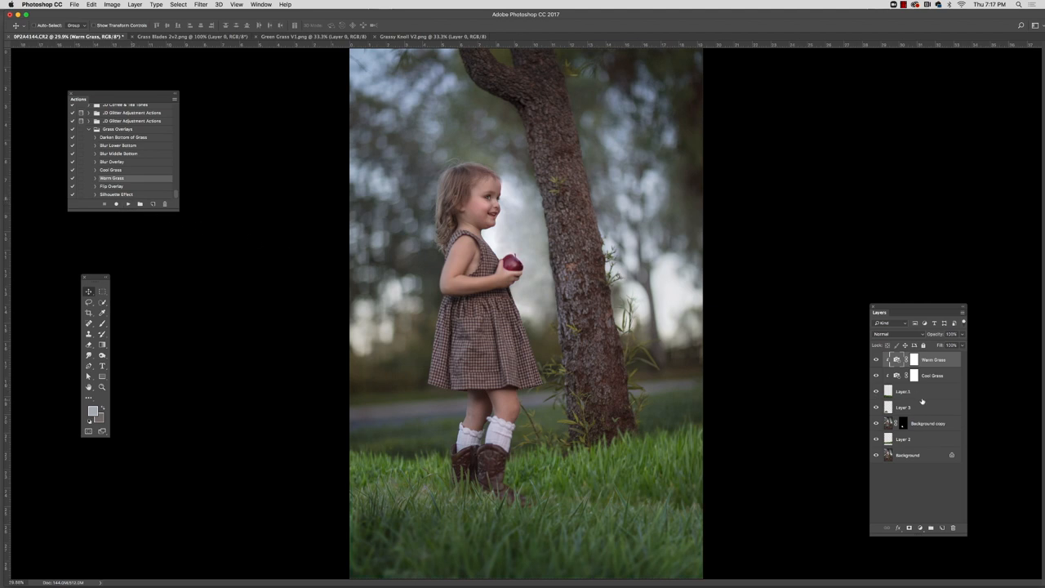
left_click(904, 407)
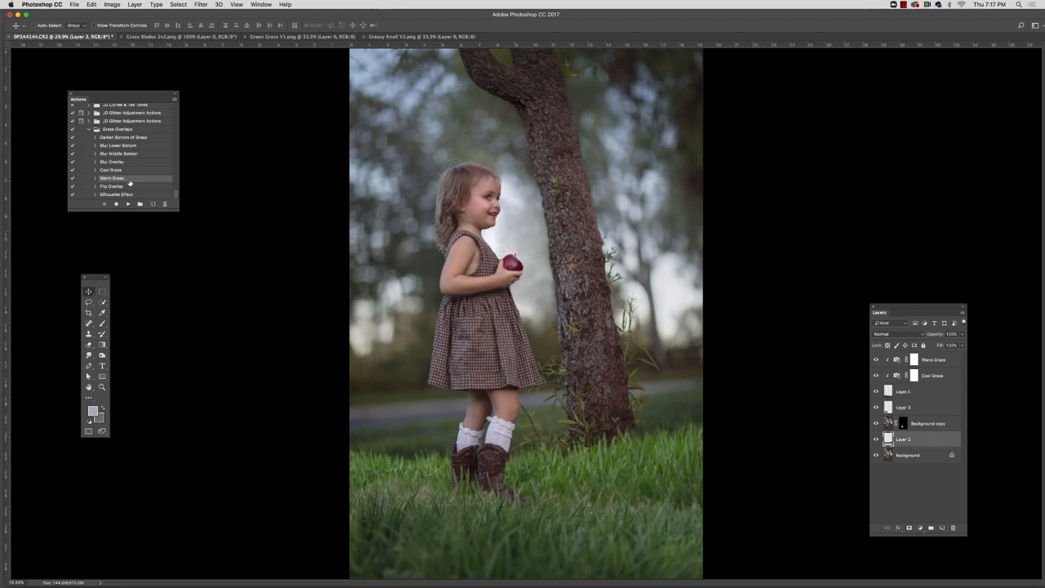
left_click(128, 204)
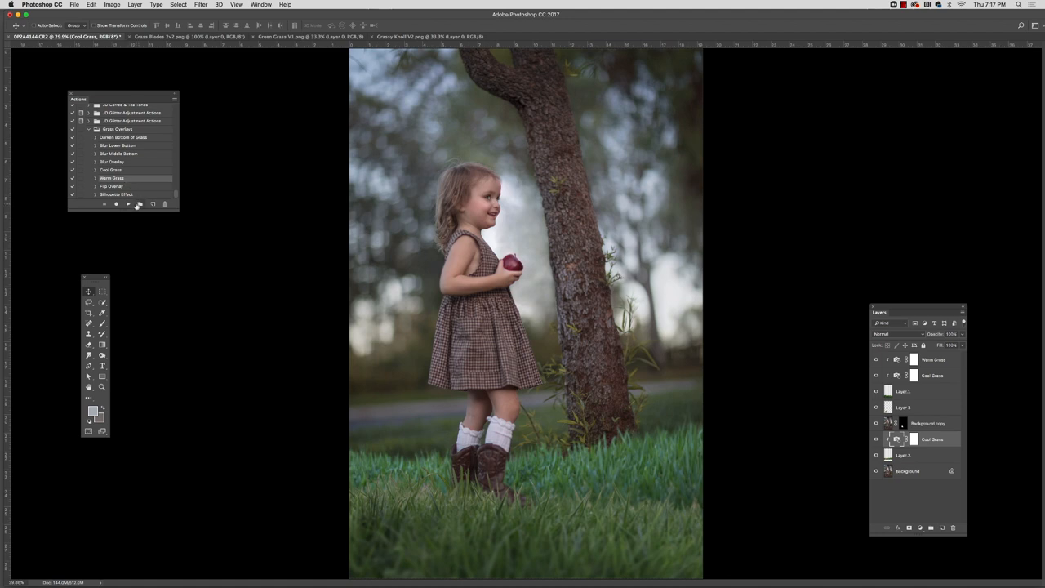
left_click(127, 204)
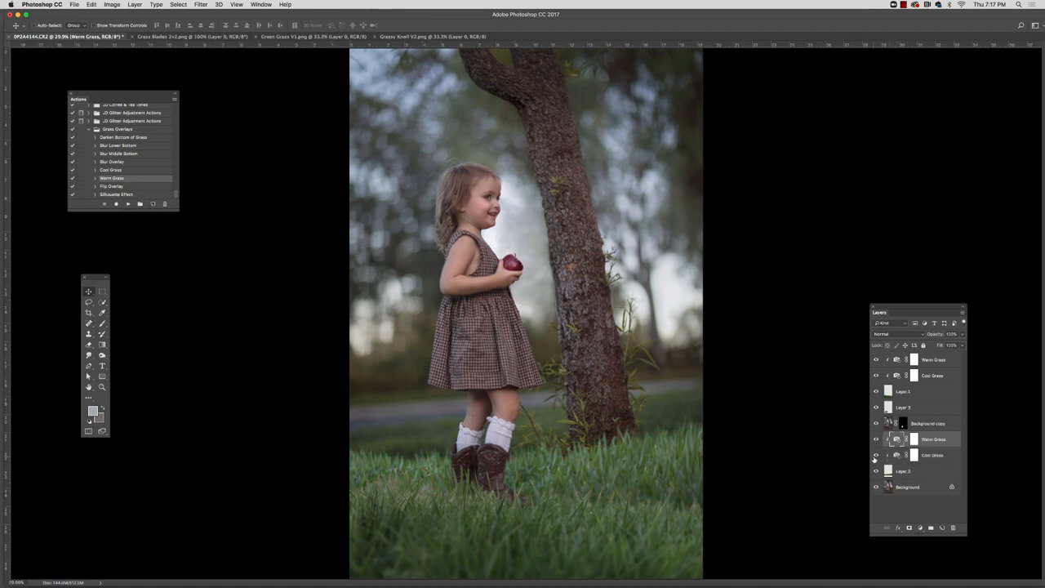
left_click(877, 455)
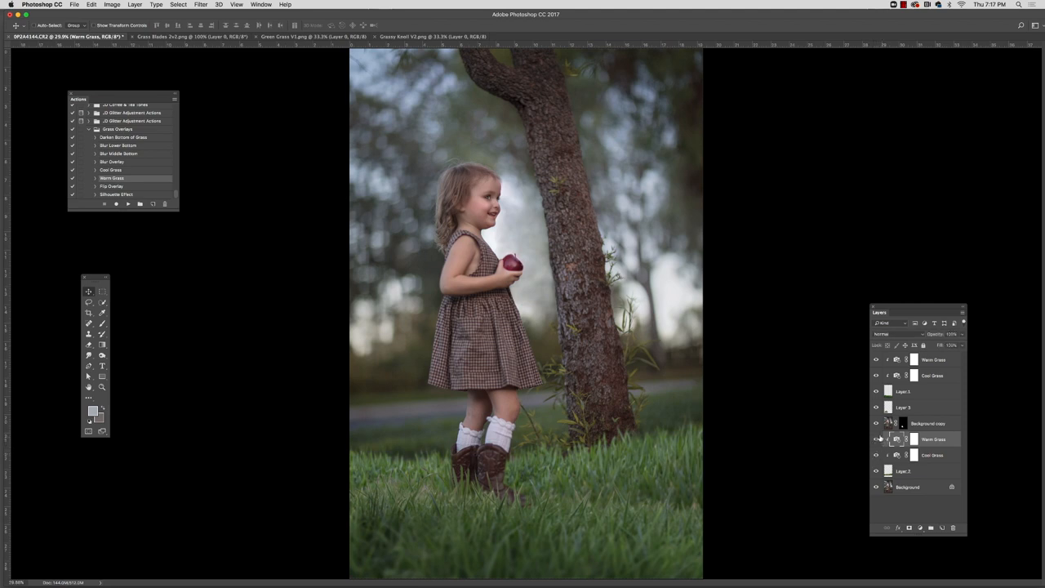
mouse_move(208, 163)
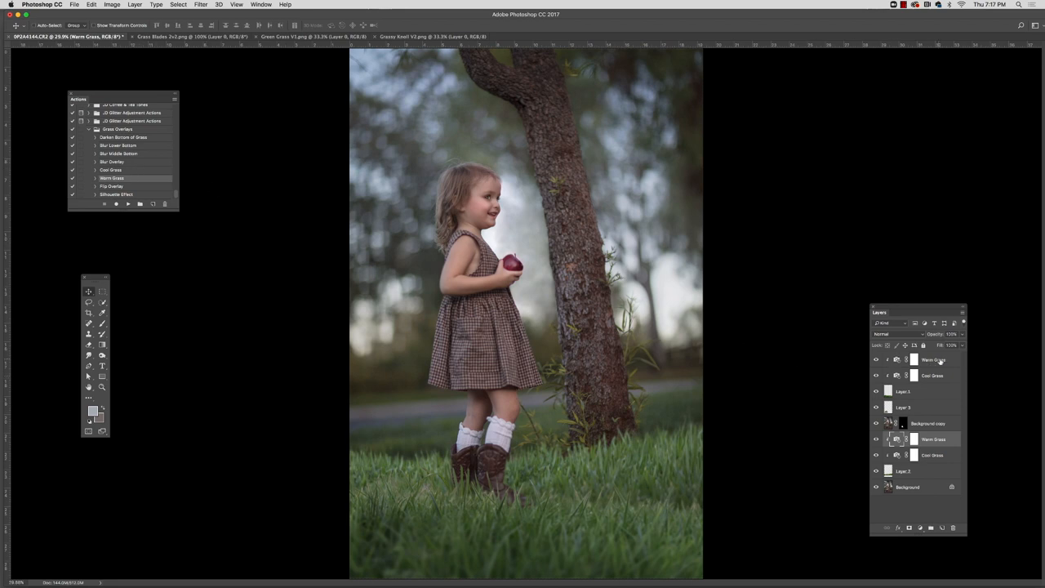
left_click(903, 390)
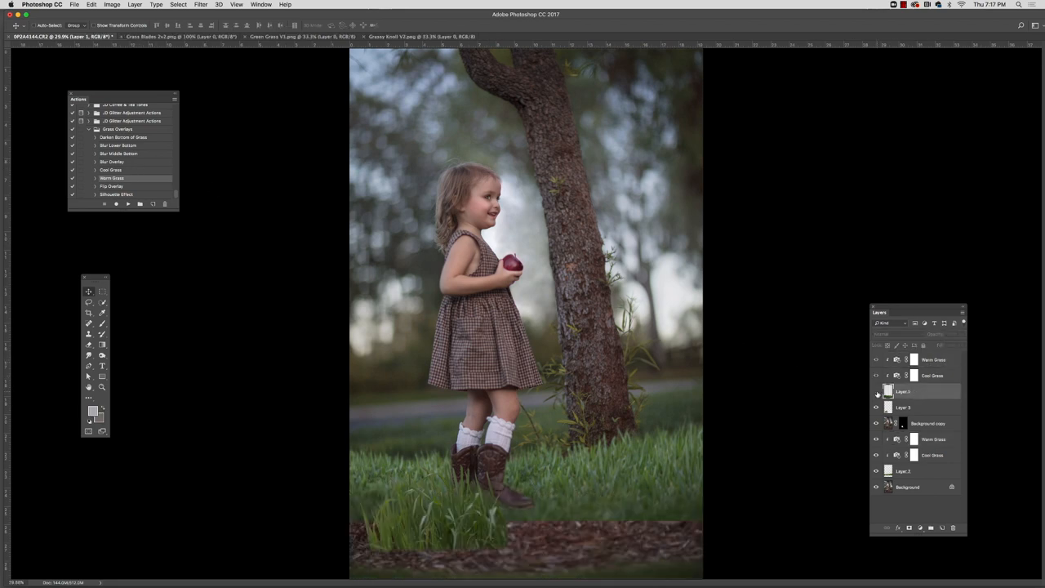